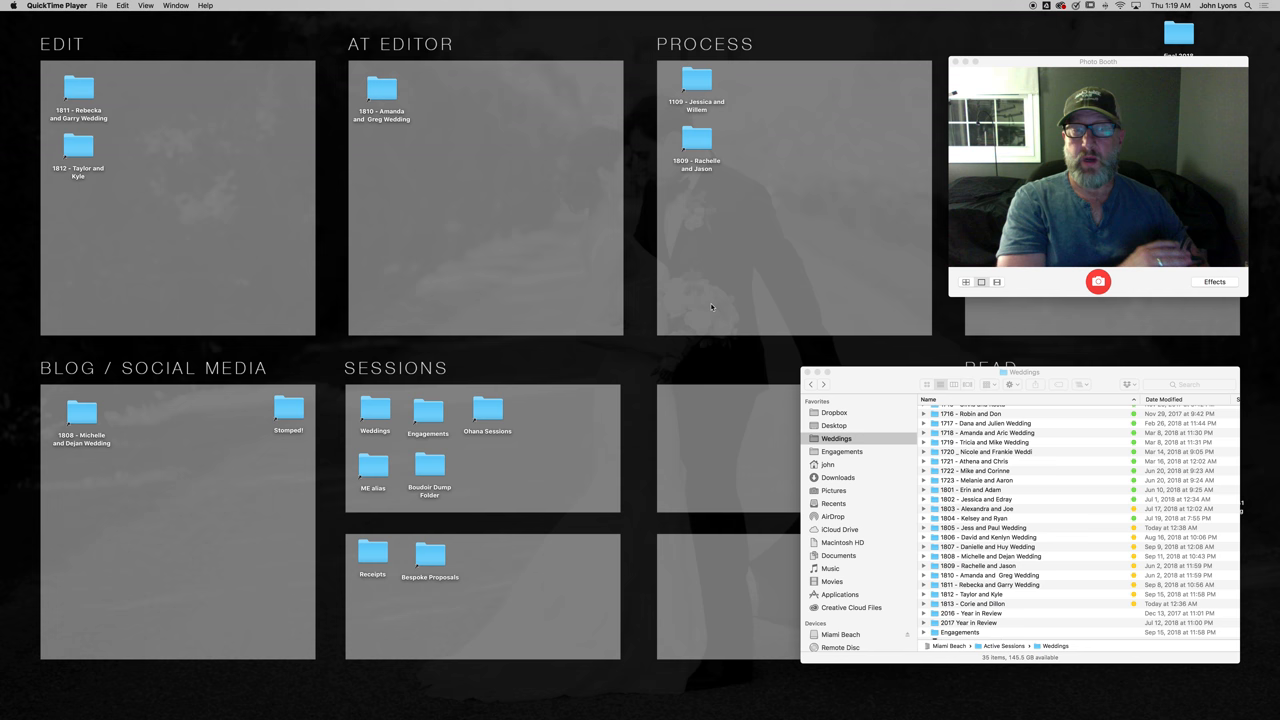
pyautogui.moveTo(785, 213)
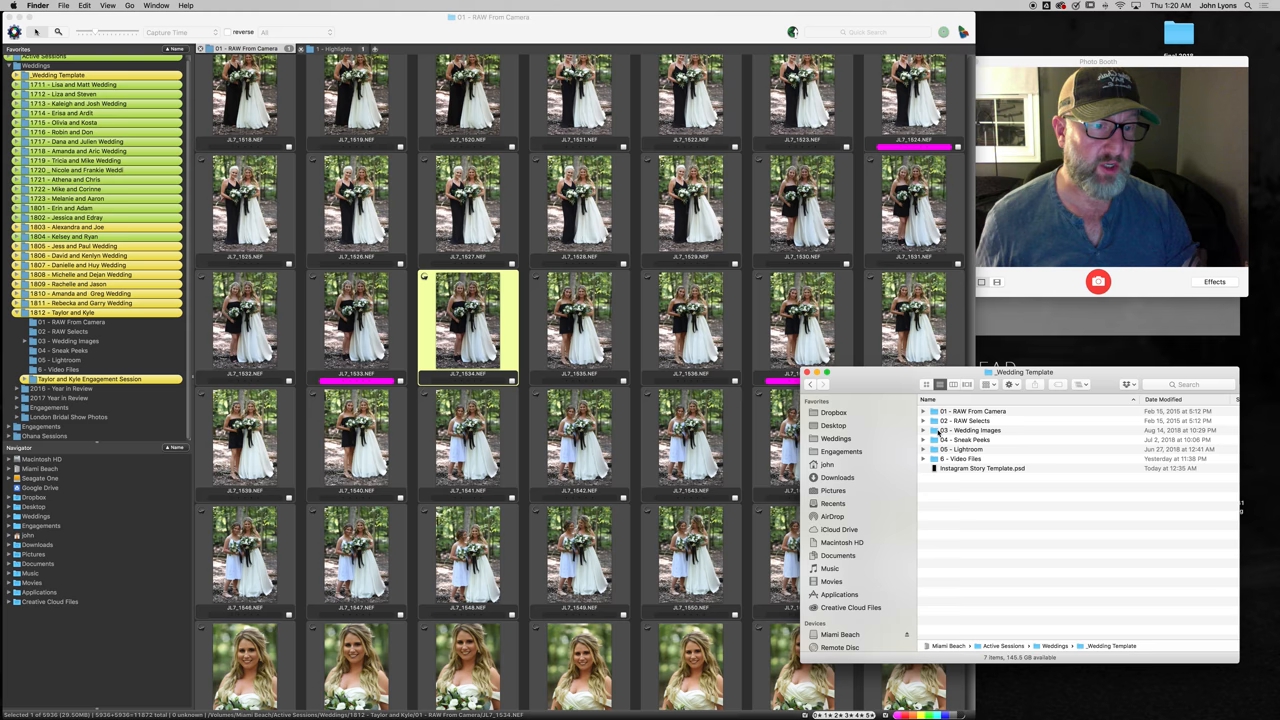
# Step: Expand 03 - Wedding Images and toggle 05 - Lightroom inside the _Wedding Template folder
pyautogui.click(924, 431)
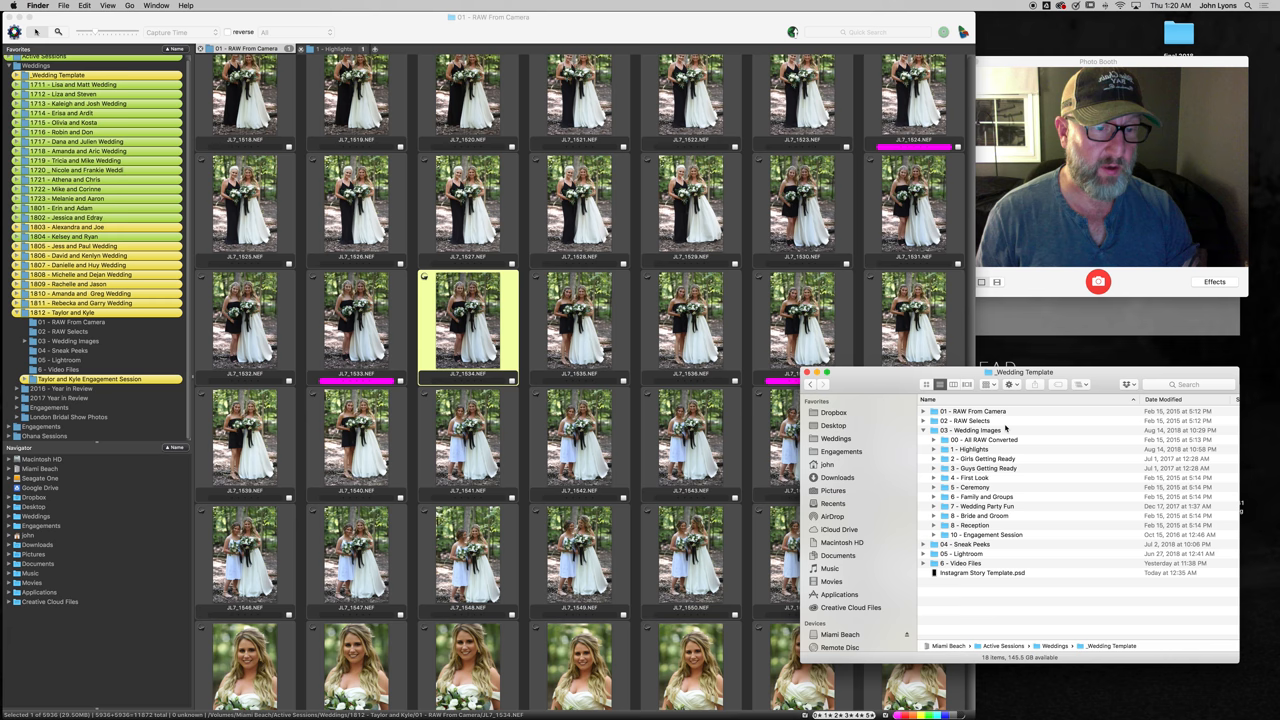
pyautogui.click(923, 430)
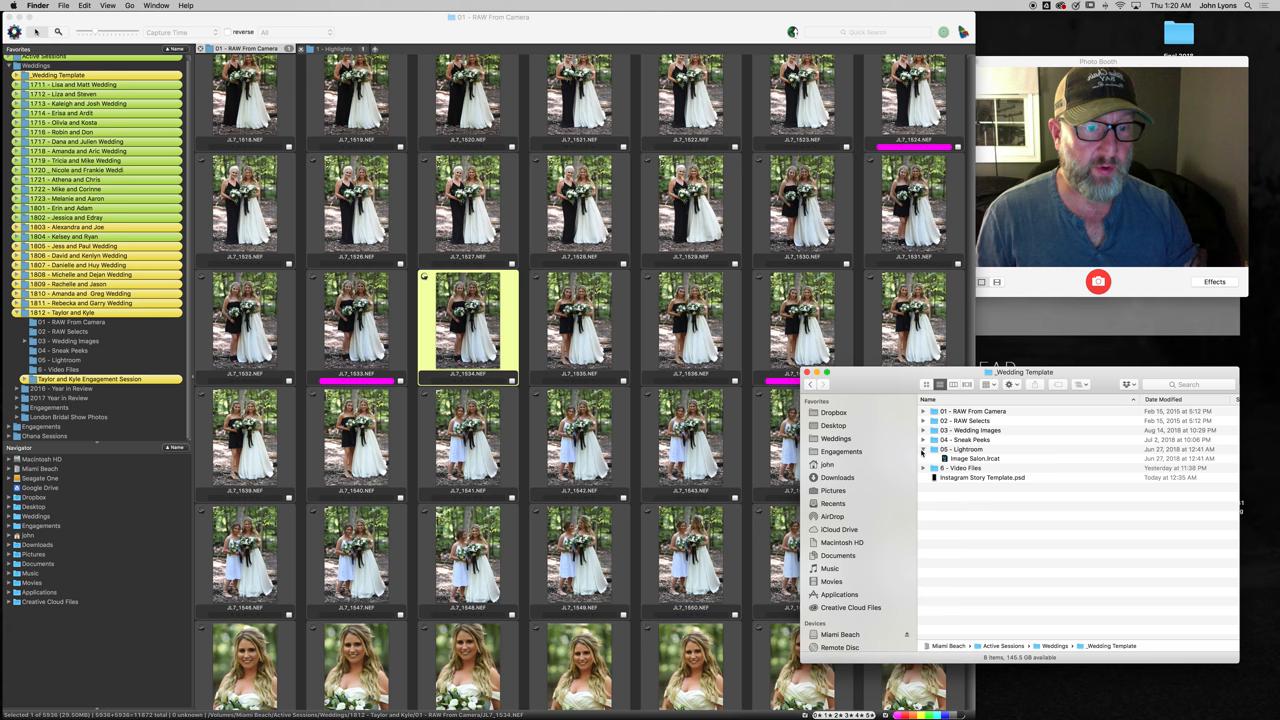
pyautogui.click(924, 468)
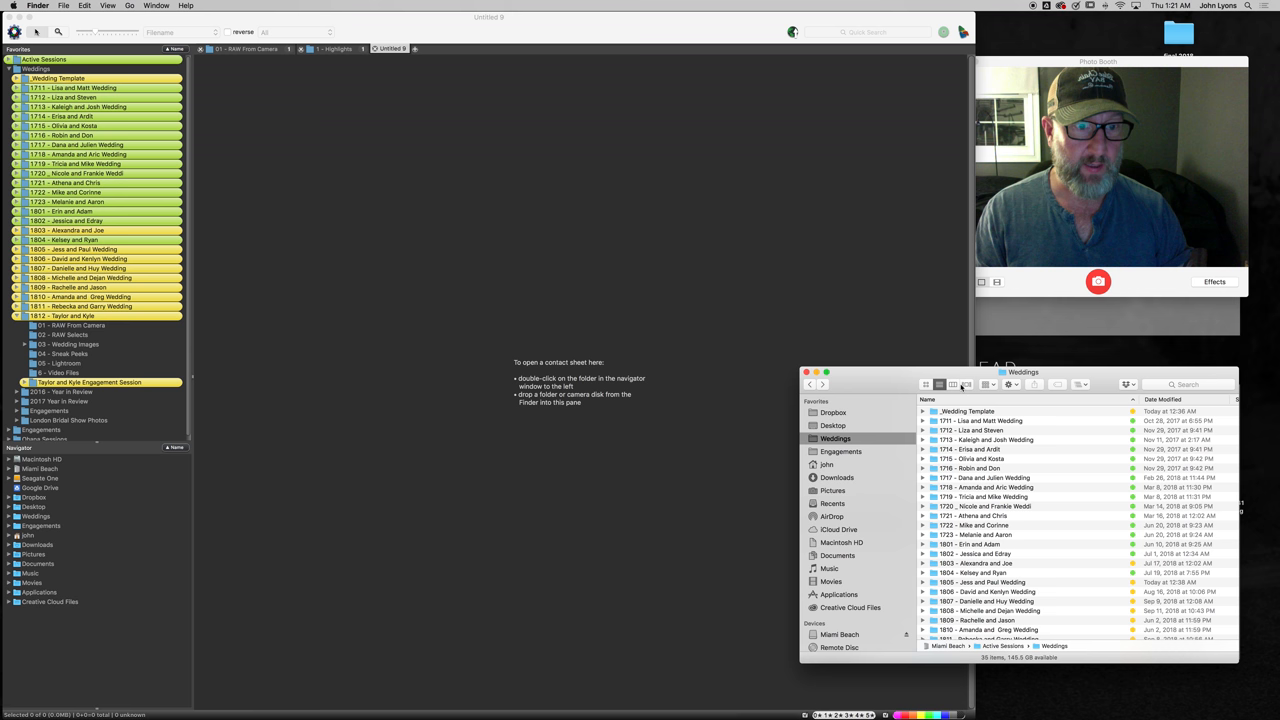
# Step: Close the Untitled contact sheet and return to the 01 - RAW From Camera thumbnails
pyautogui.doubleClick(972, 630)
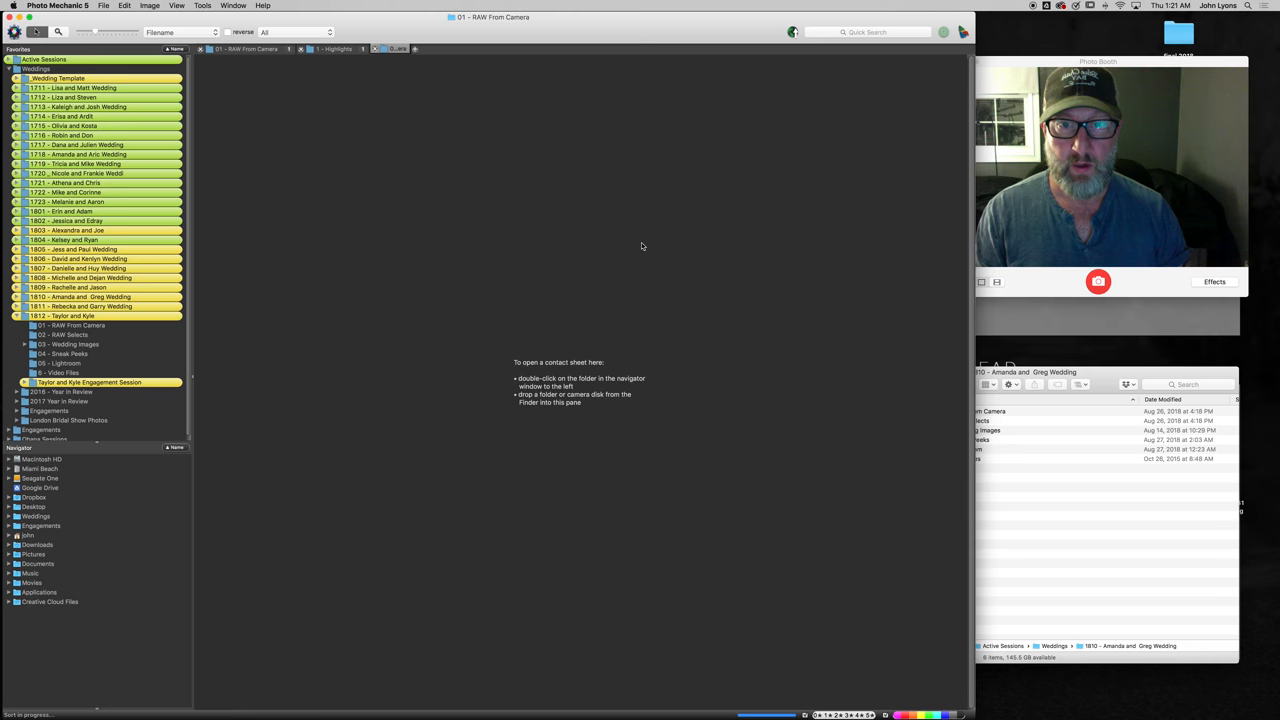
pyautogui.doubleClick(70, 325)
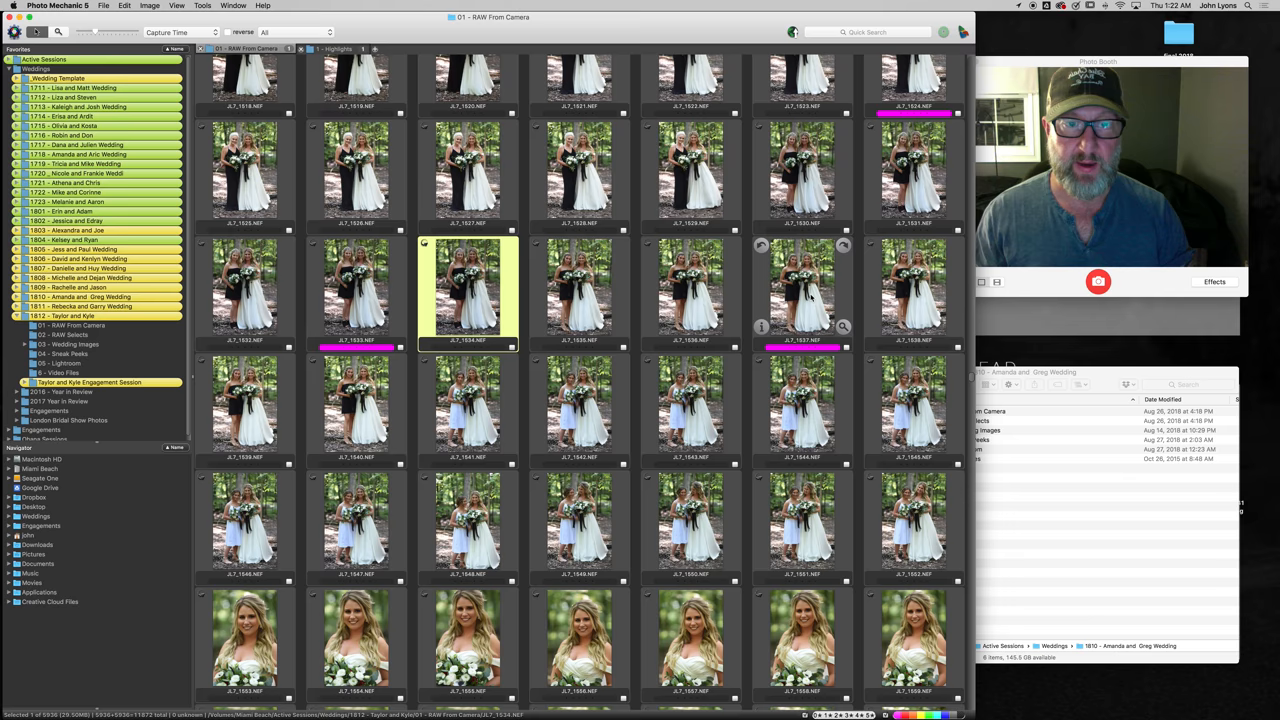
# Step: Open JL7_1527.NEF of the bride and bridesmaid in the Preview window
pyautogui.doubleClick(466, 290)
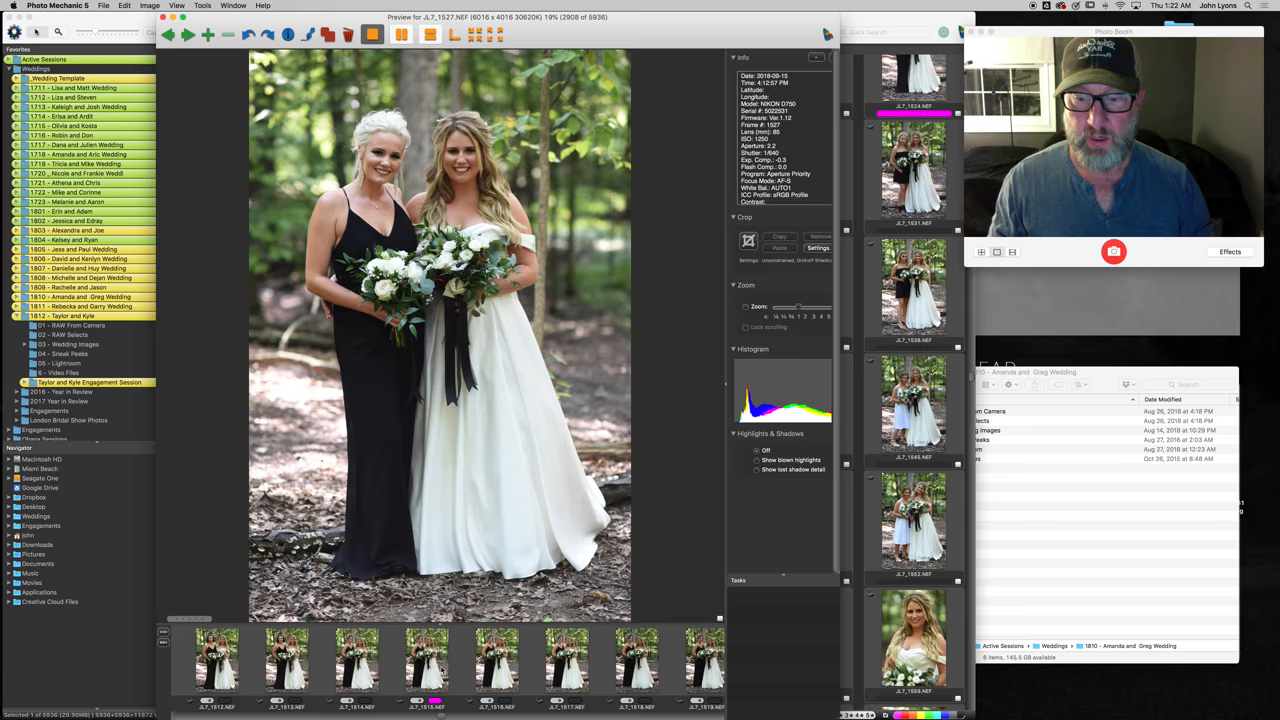
# Step: Close Preview to return to the RAW From Camera contact sheet
pyautogui.click(445, 673)
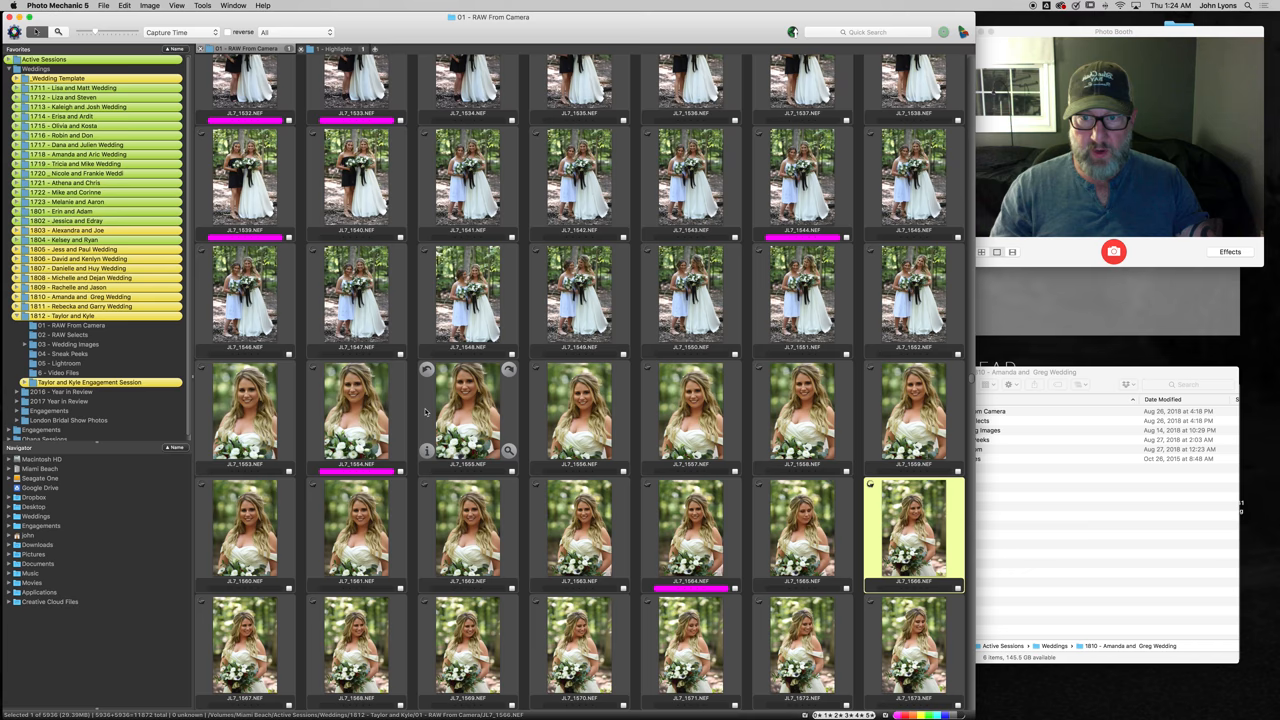
pyautogui.scroll(-3)
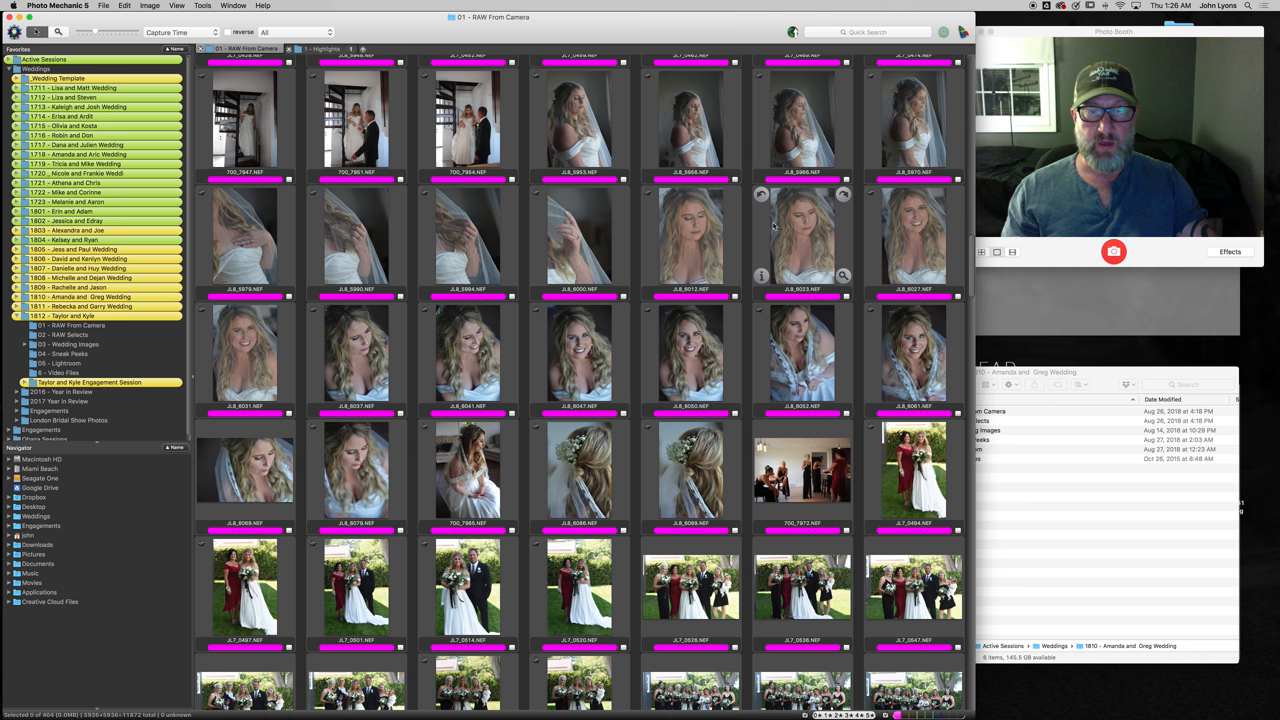
pyautogui.moveTo(467, 222)
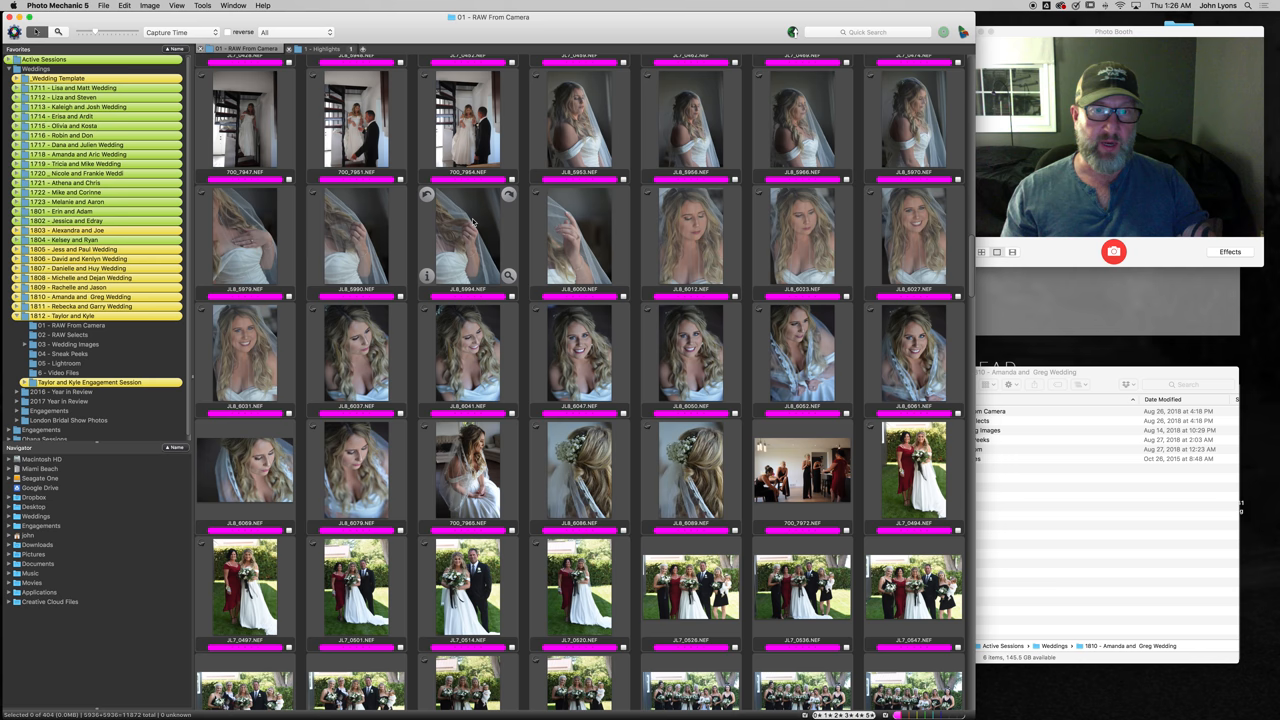
pyautogui.scroll(-3)
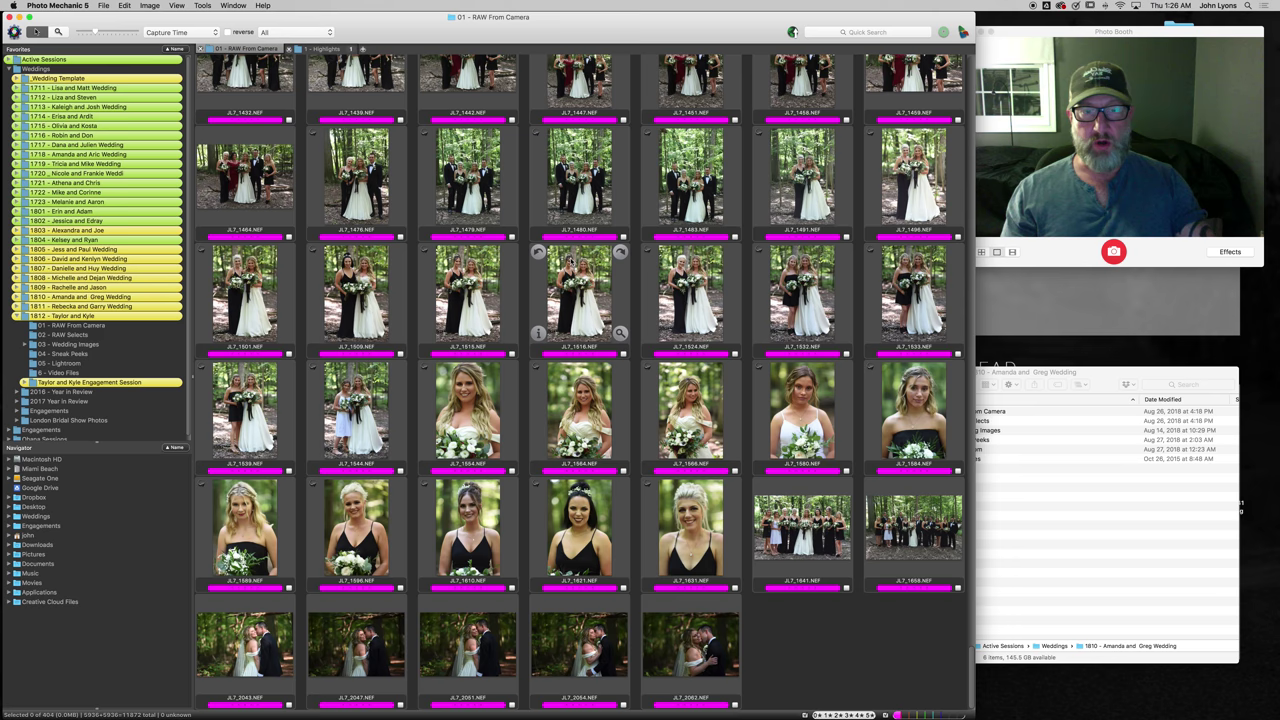
pyautogui.click(466, 410)
pyautogui.write('Taylor-')
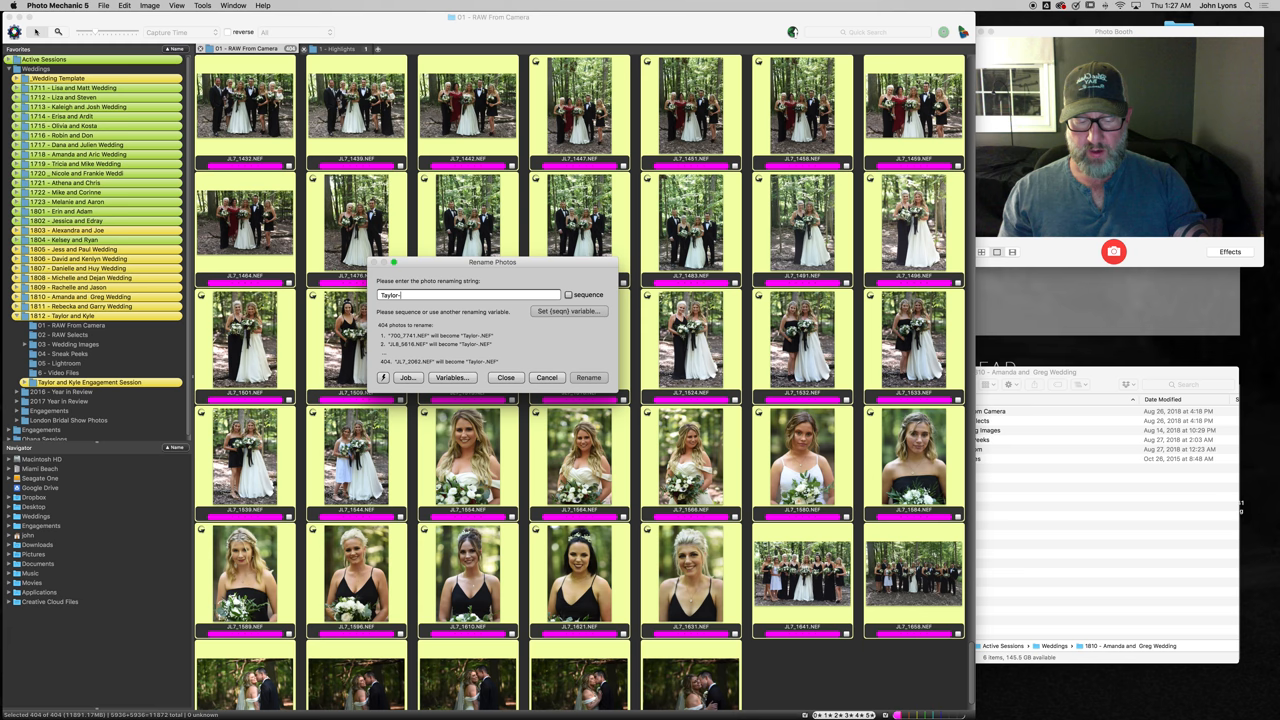
# Step: Enter 'Taylor-Kyle-Wedding-' as the rename string with a sequence number appended
pyautogui.write('Kyle-Wedding-')
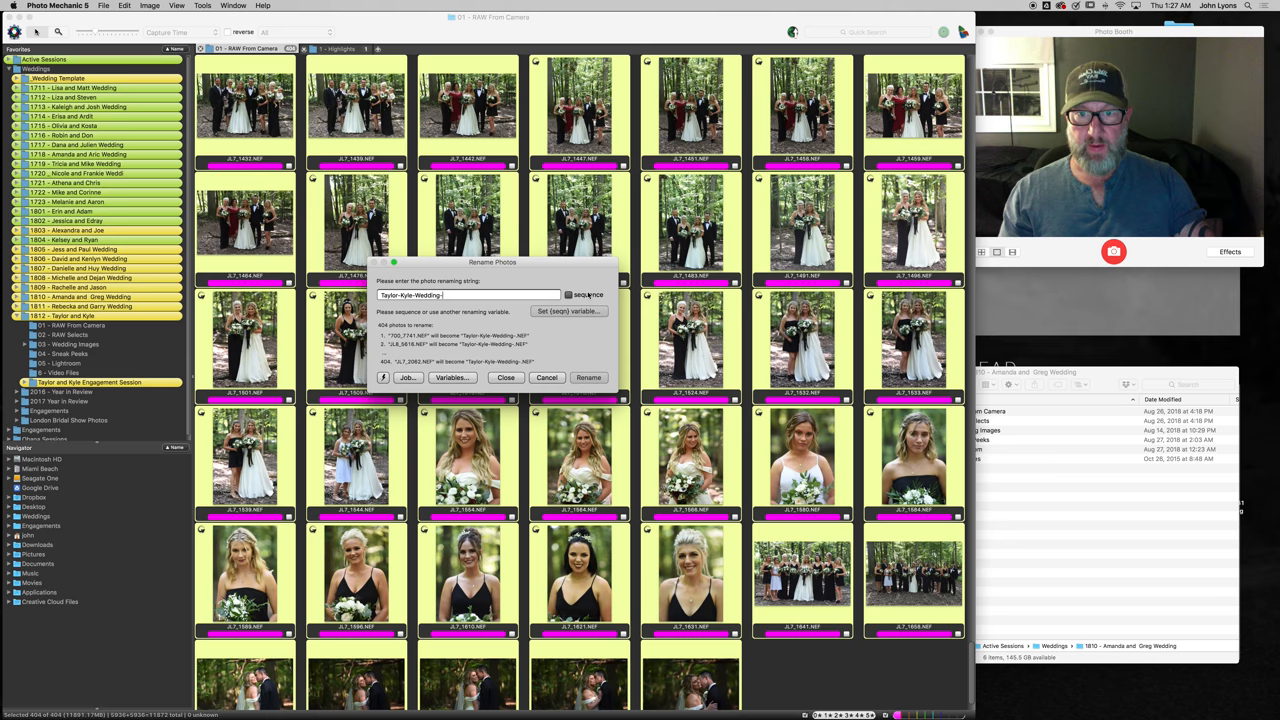
pyautogui.click(568, 294)
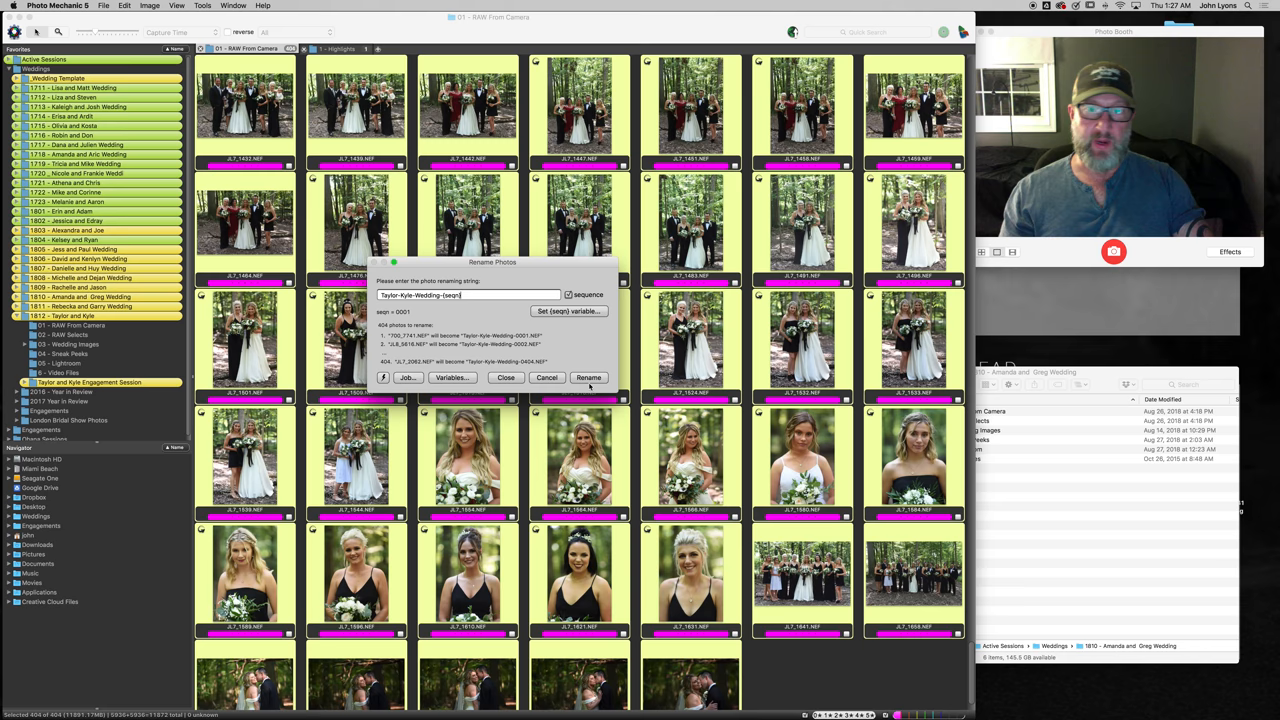
pyautogui.moveTo(546, 377)
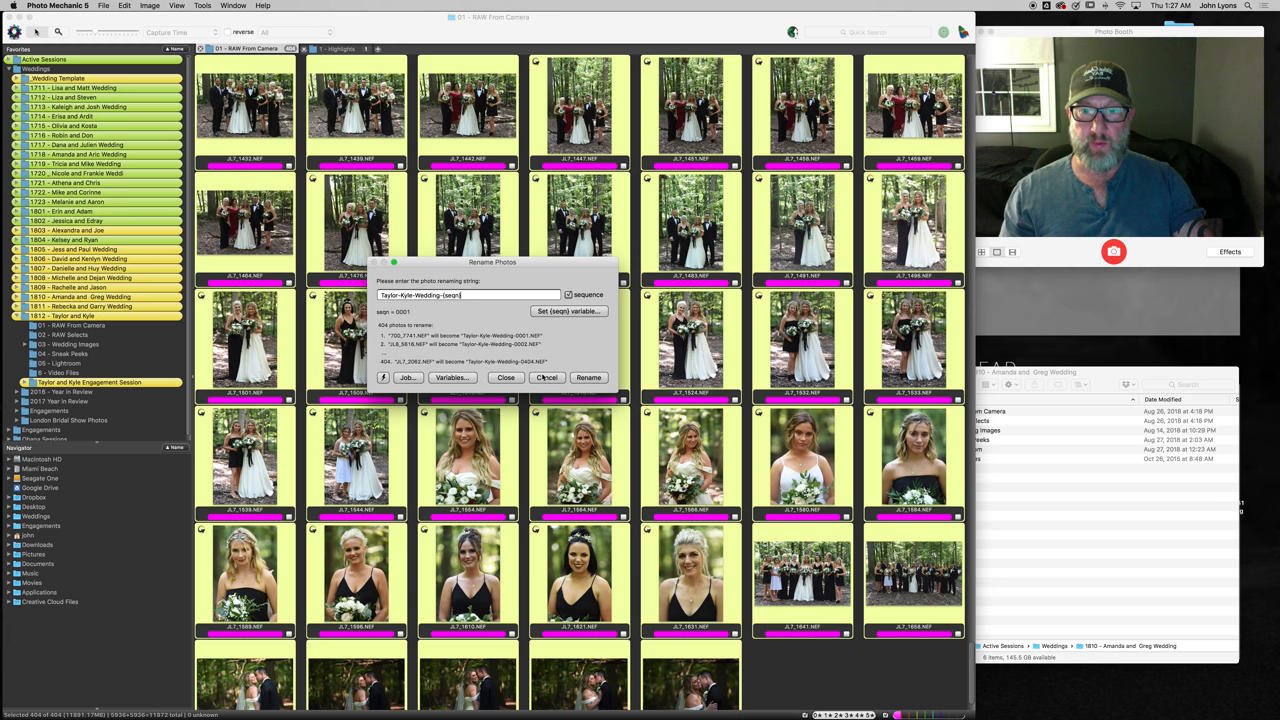
pyautogui.click(547, 377)
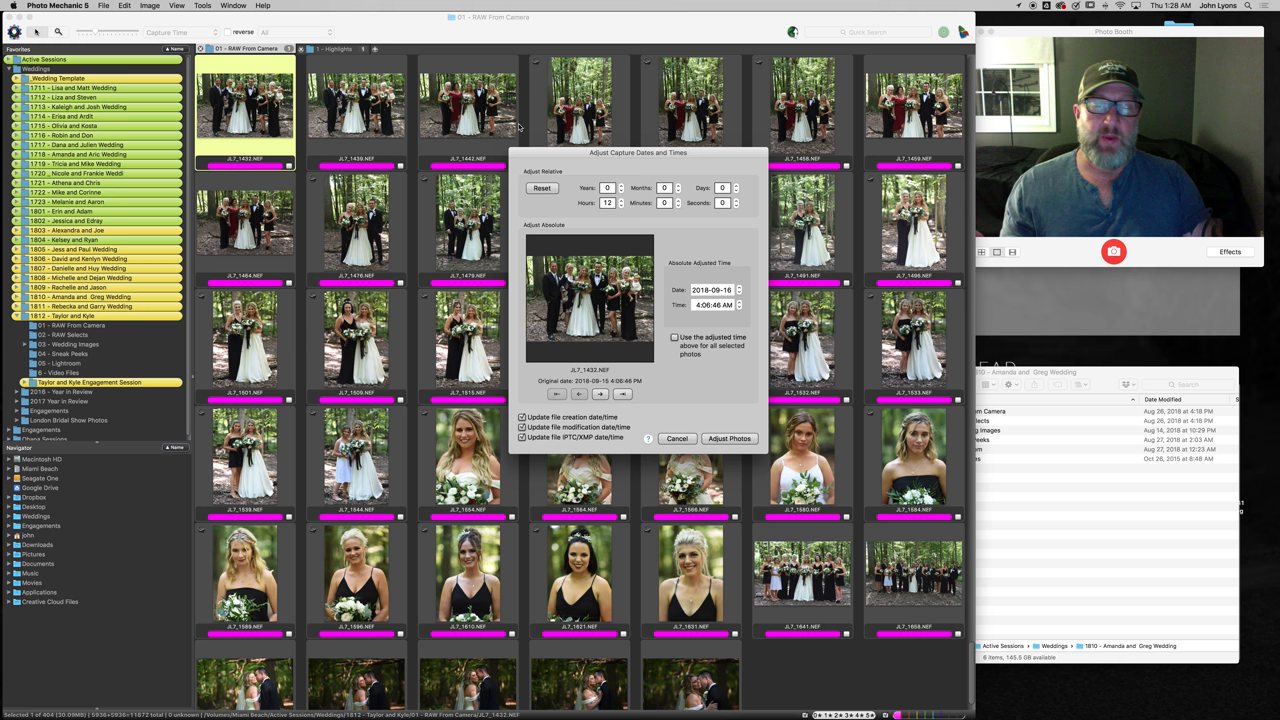
# Step: Cancel the Adjust Capture Dates and Times dialog after changing the Hours field
pyautogui.click(620, 206)
pyautogui.write('1')
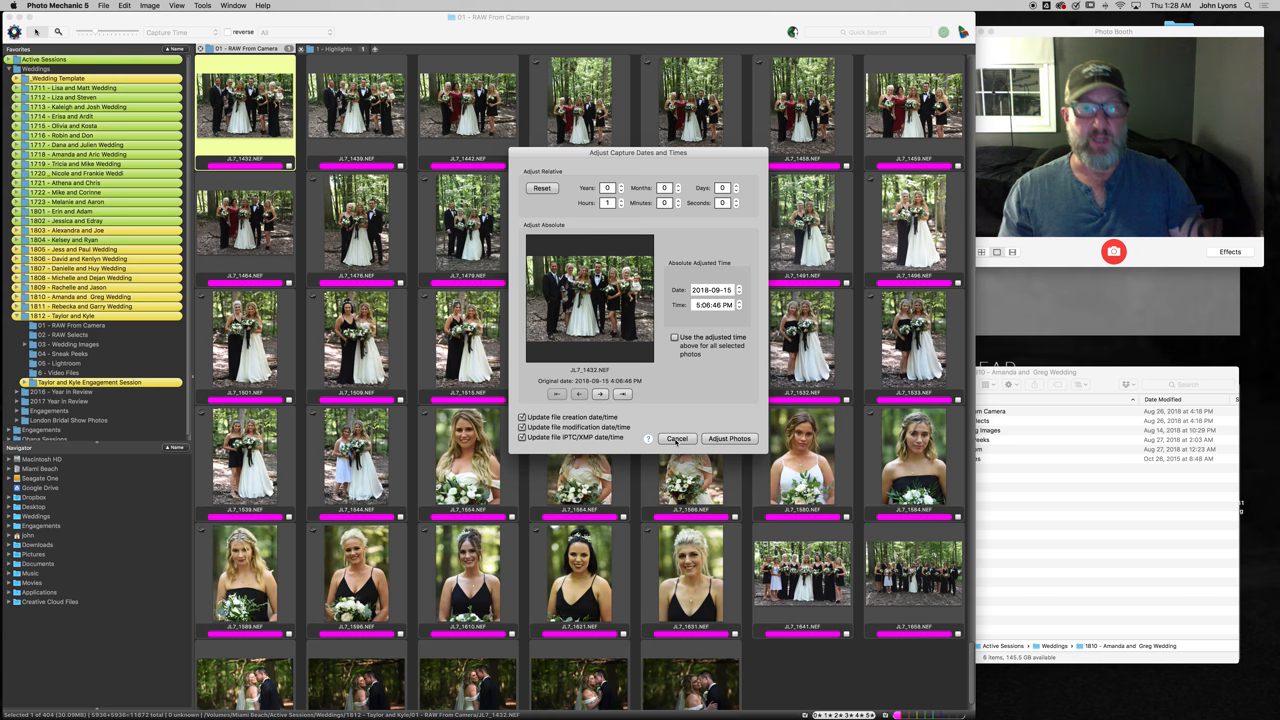
pyautogui.click(676, 438)
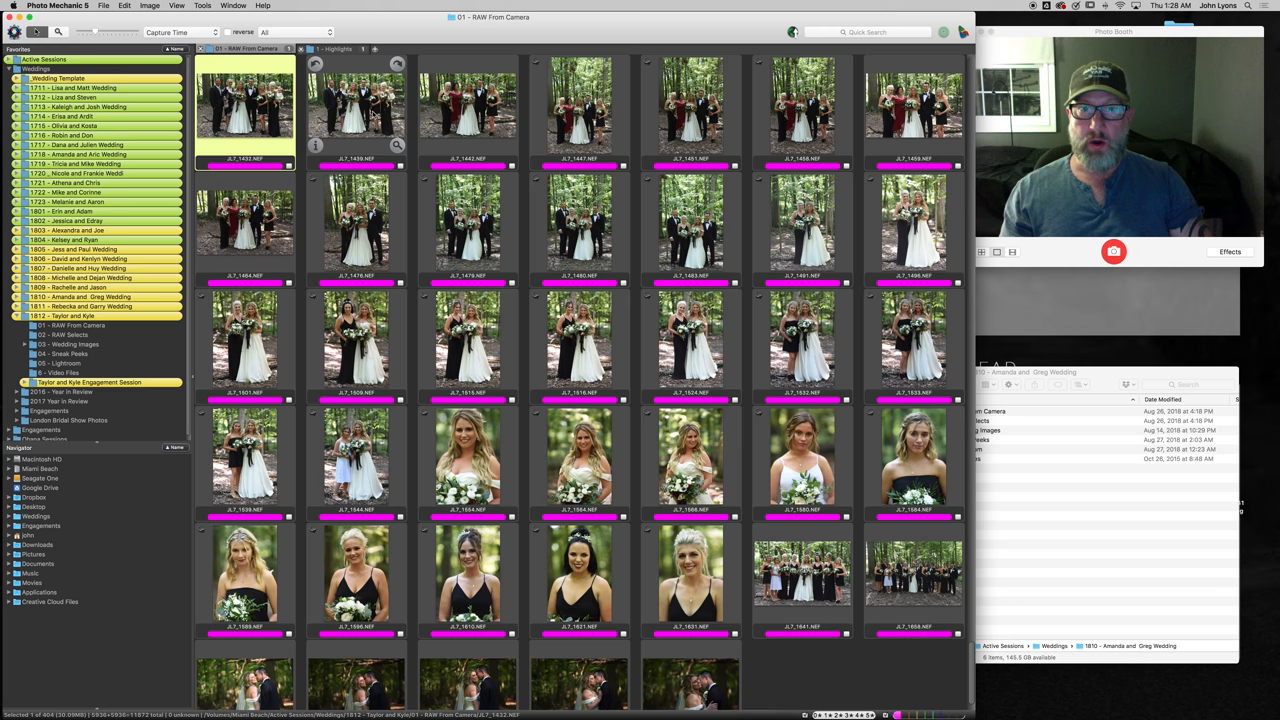
# Step: Select all photos on the RAW From Camera contact sheet
pyautogui.press('cmd+a')
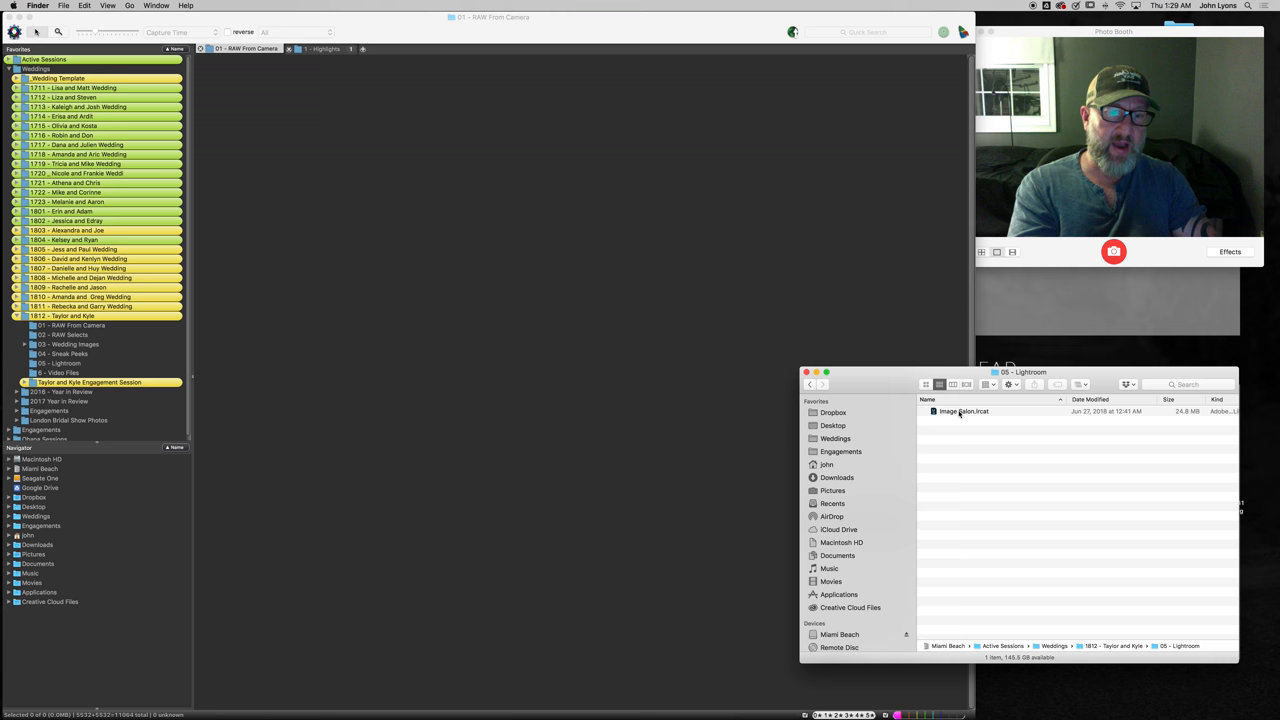
# Step: Go up to the 1812 - Taylor and Kyle wedding folder in Finder
pyautogui.click(963, 411)
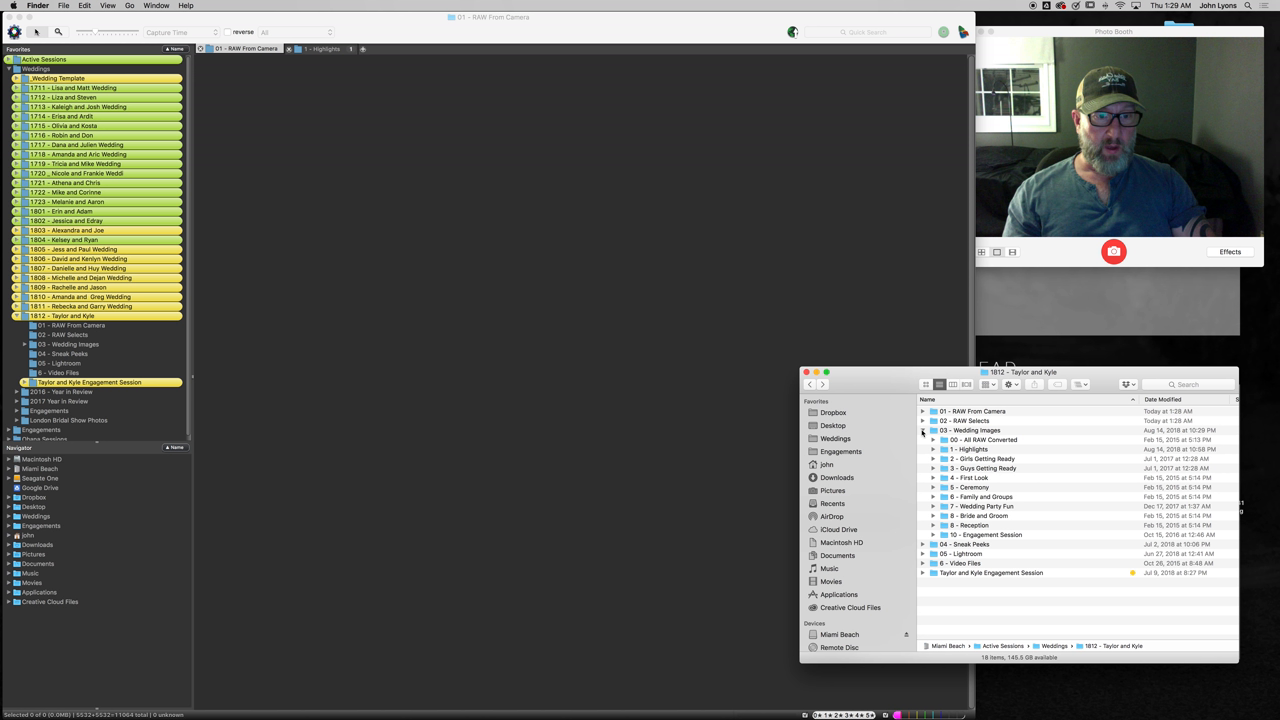
# Step: Browse Erin and Adam's Wedding Images subfolders in Finder, then collapse them
pyautogui.click(970, 411)
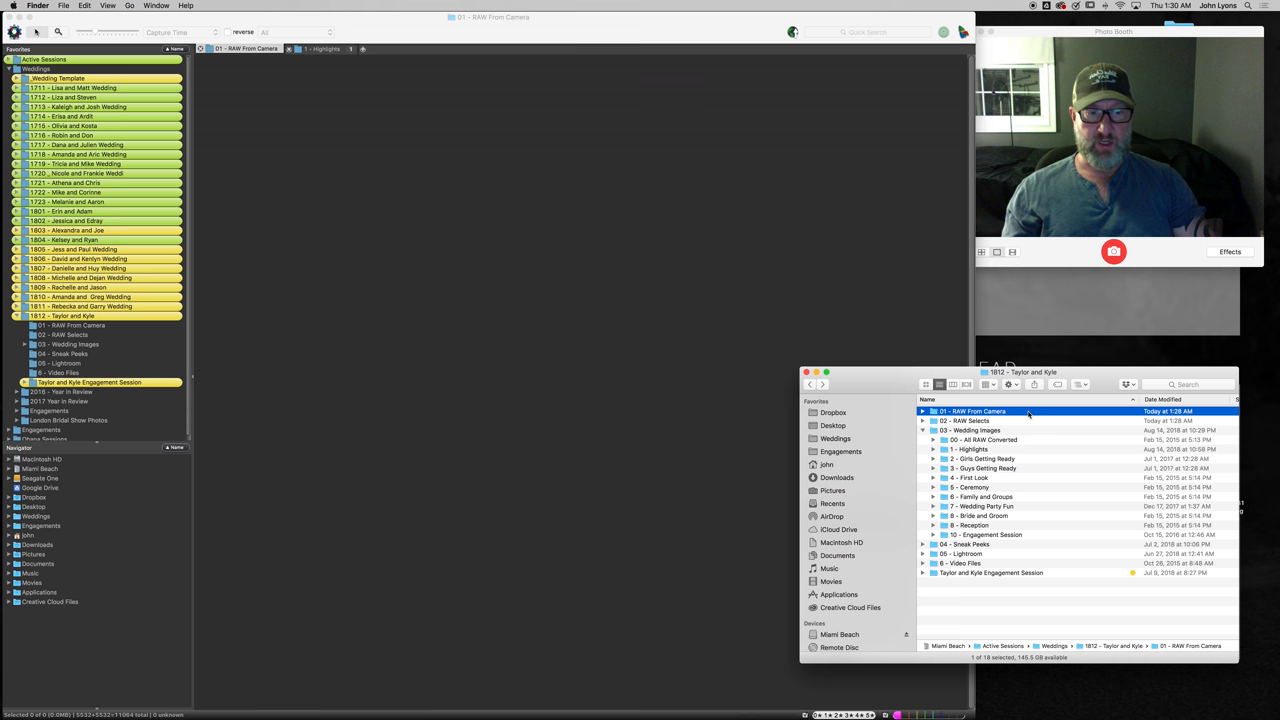
pyautogui.click(809, 384)
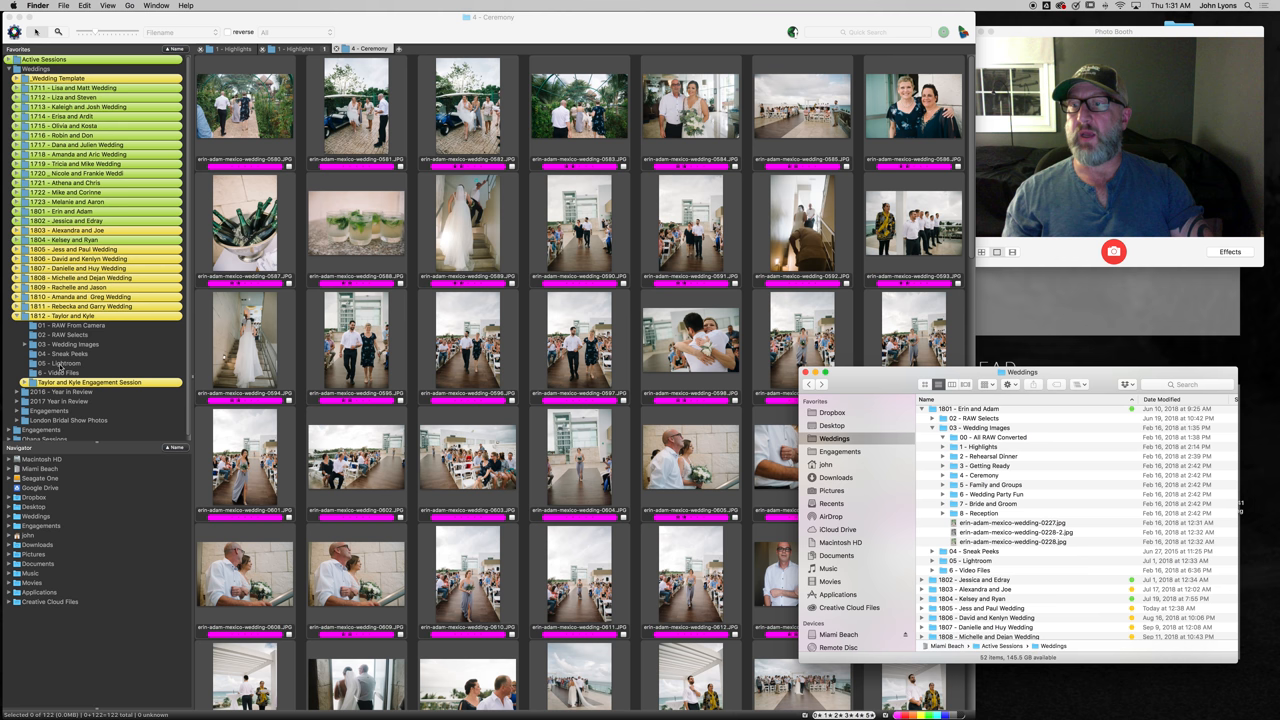
pyautogui.click(934, 428)
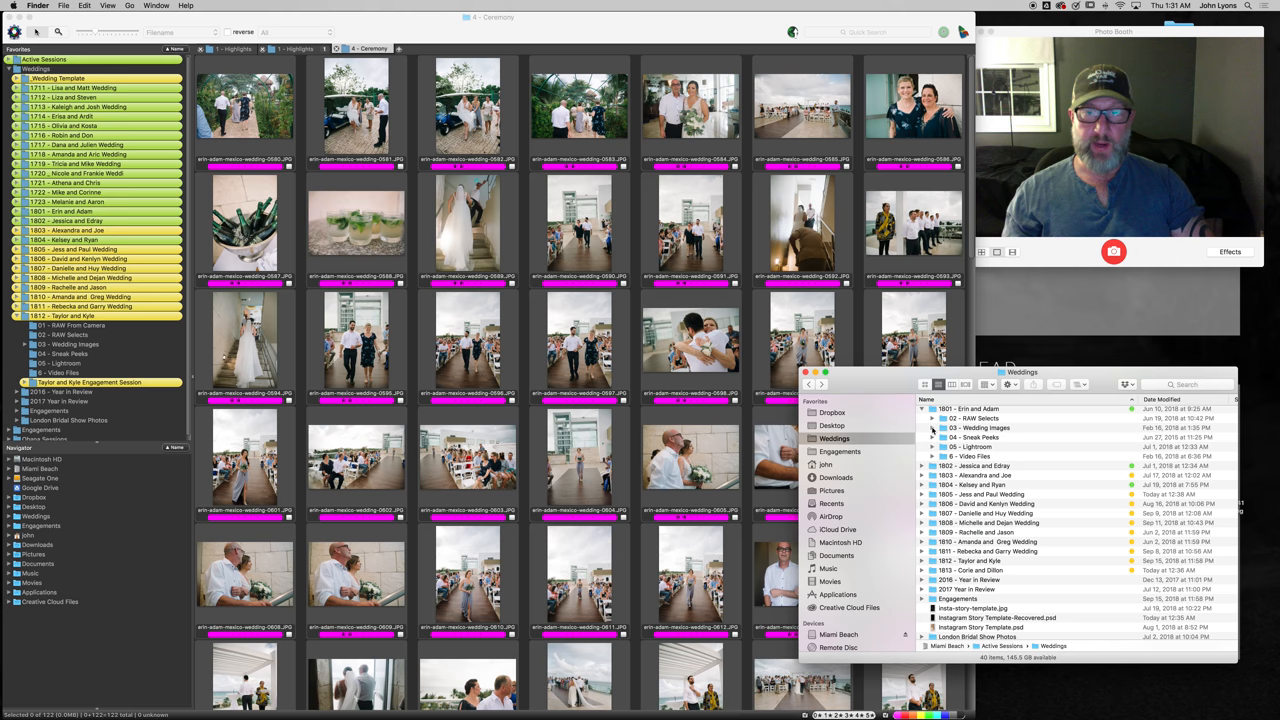
# Step: Bring Photo Mechanic forward and show Michelle and Dejan's 1 - Highlights contact sheet
pyautogui.click(580, 340)
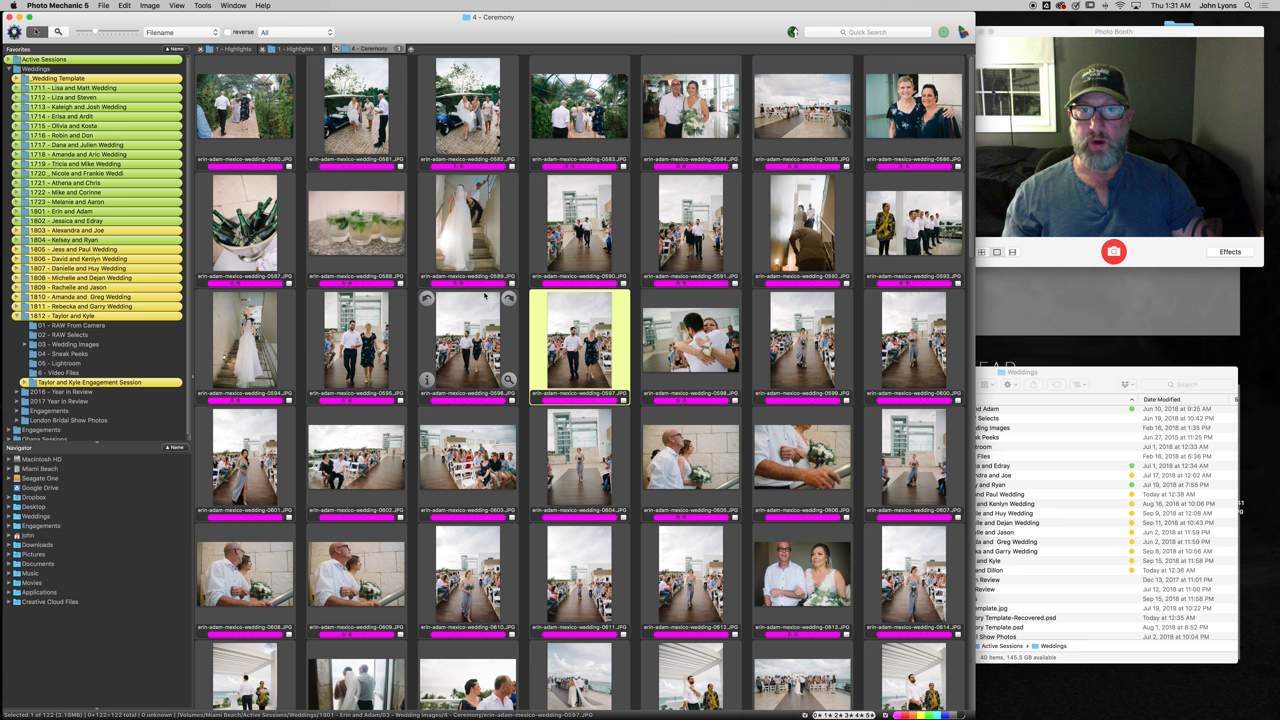
pyautogui.click(231, 46)
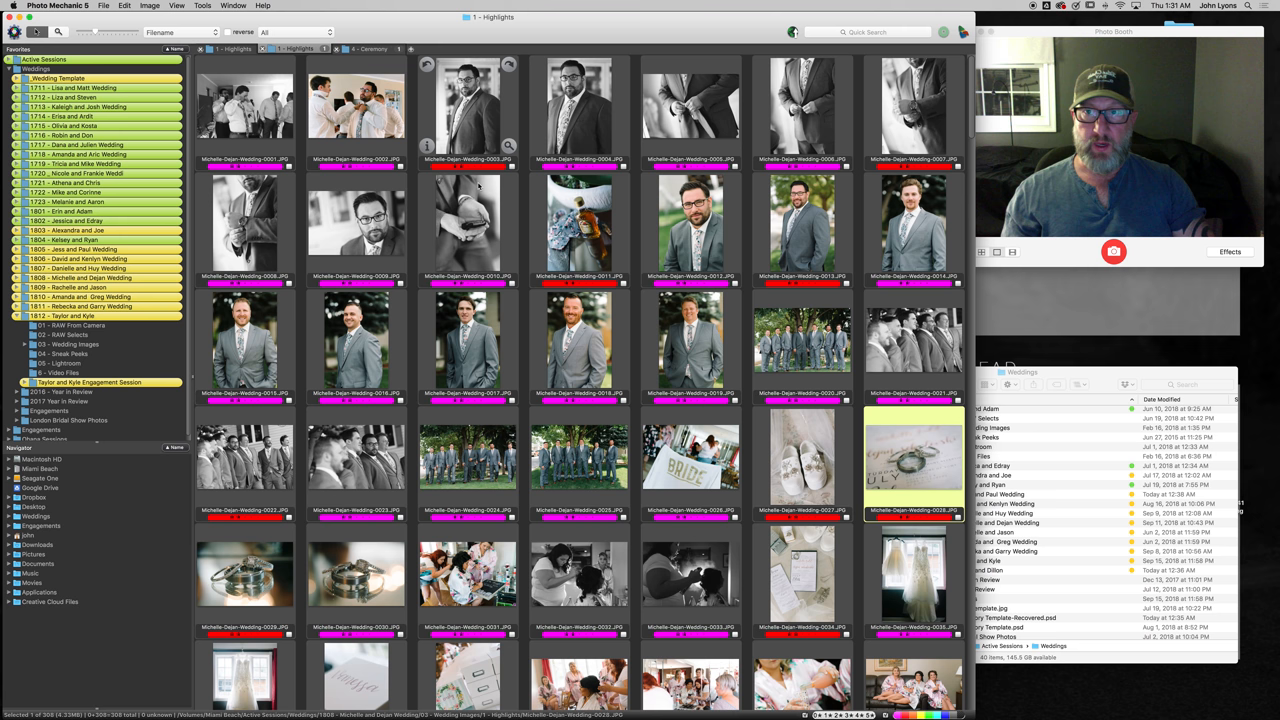
# Step: Compare the groom portraits and settle on the orange-tagged colour portrait Michelle-Dejan-Wedding-0012
pyautogui.click(356, 228)
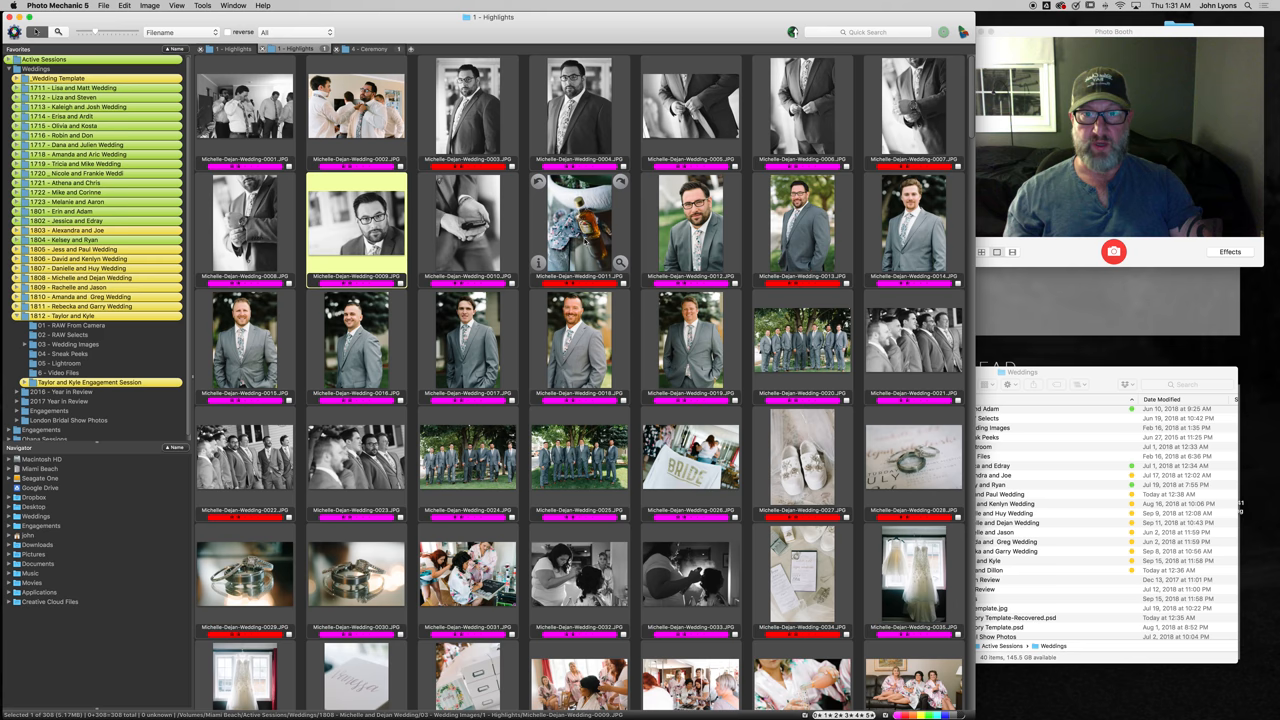
pyautogui.click(470, 110)
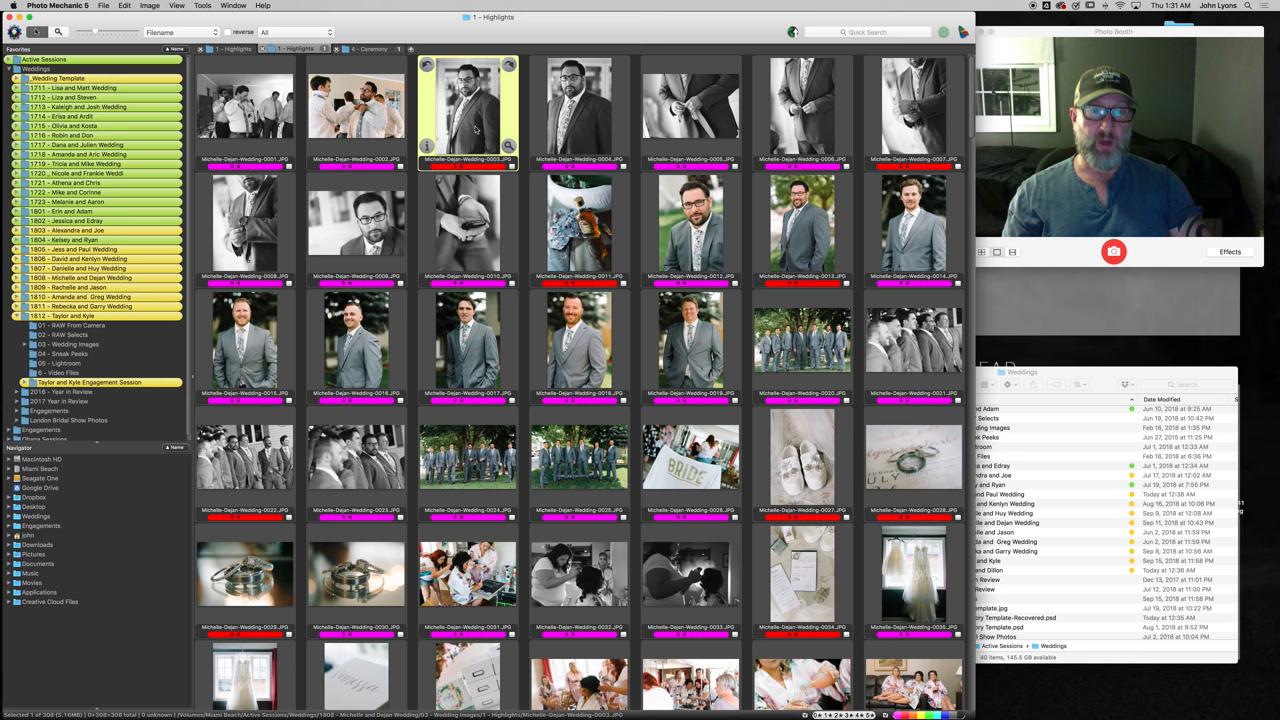
pyautogui.click(690, 230)
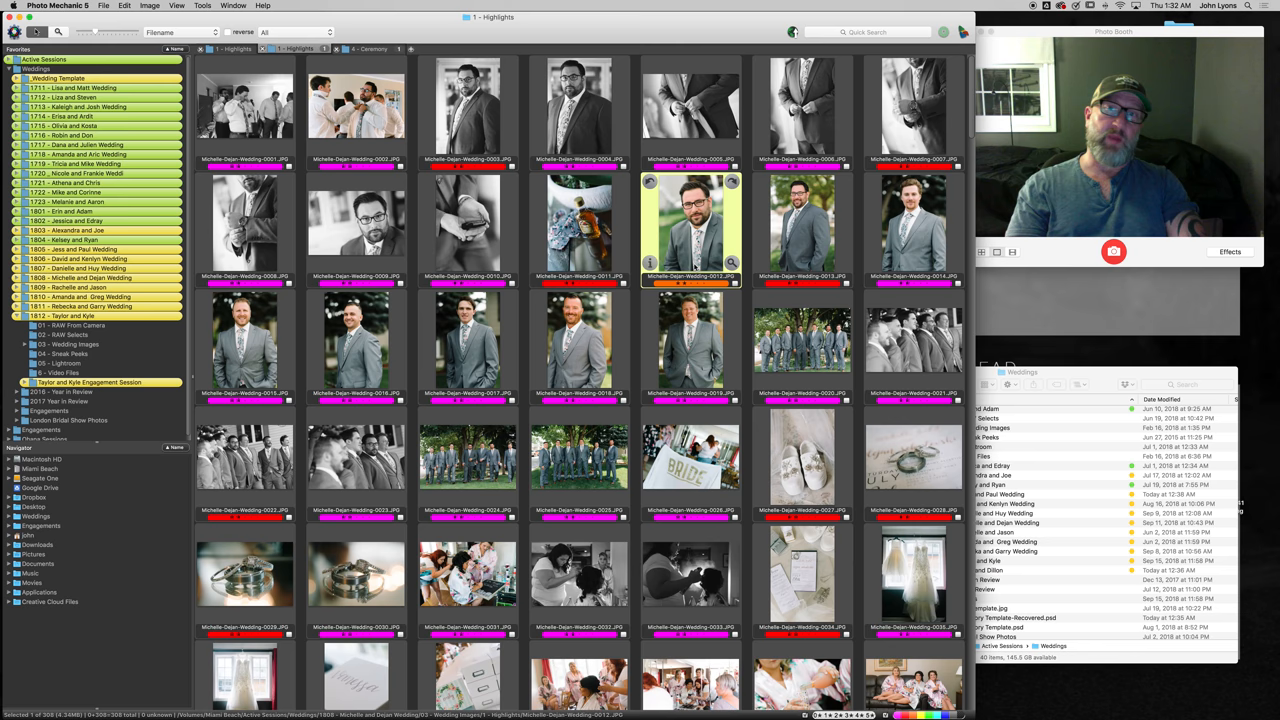
pyautogui.click(690, 345)
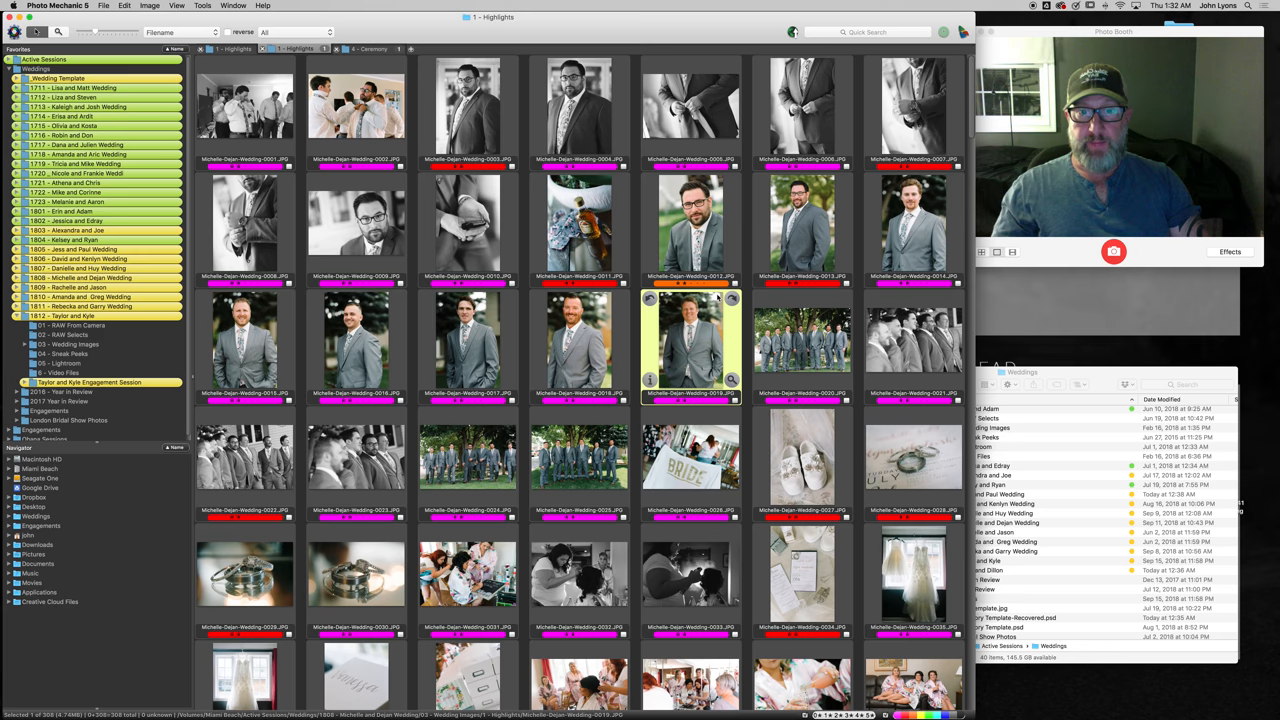
pyautogui.click(691, 230)
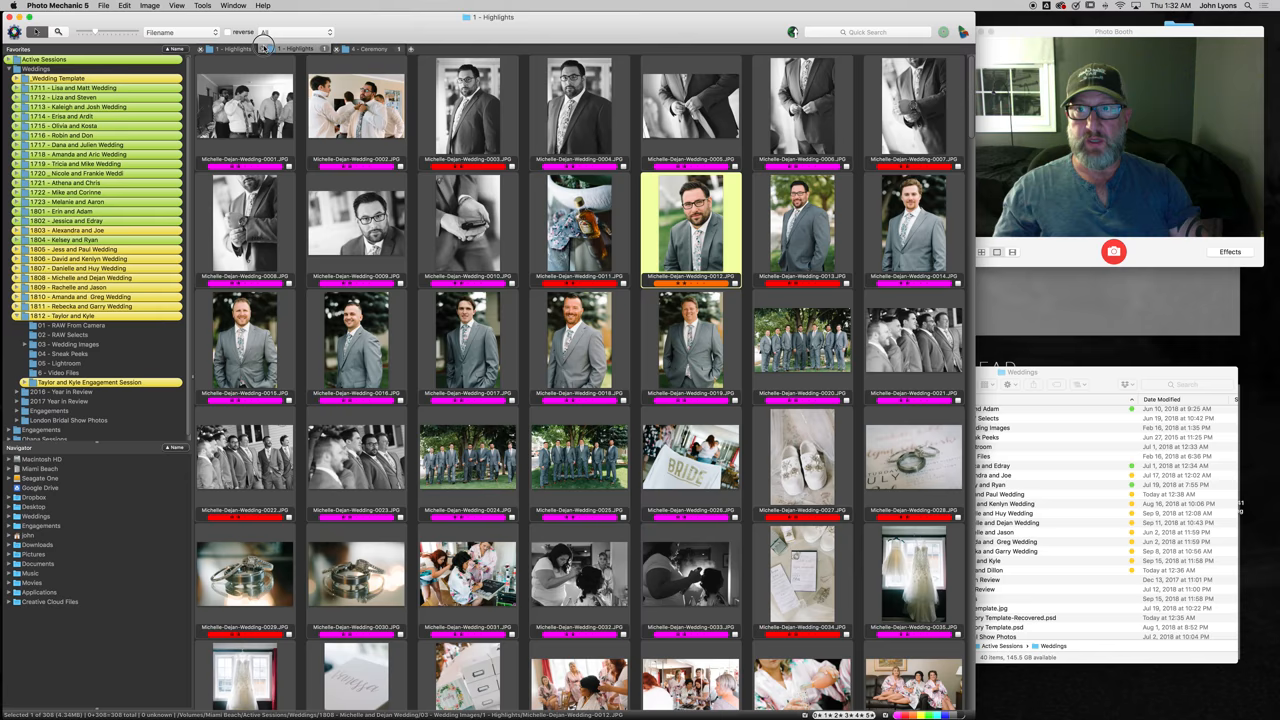